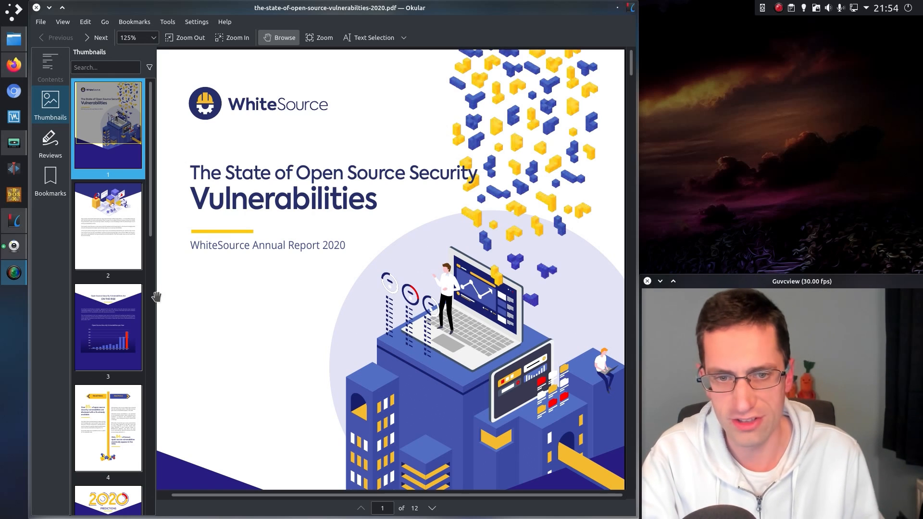
- Jump to page 3 with the open source vulnerabilities per year chart
left_click(108, 327)
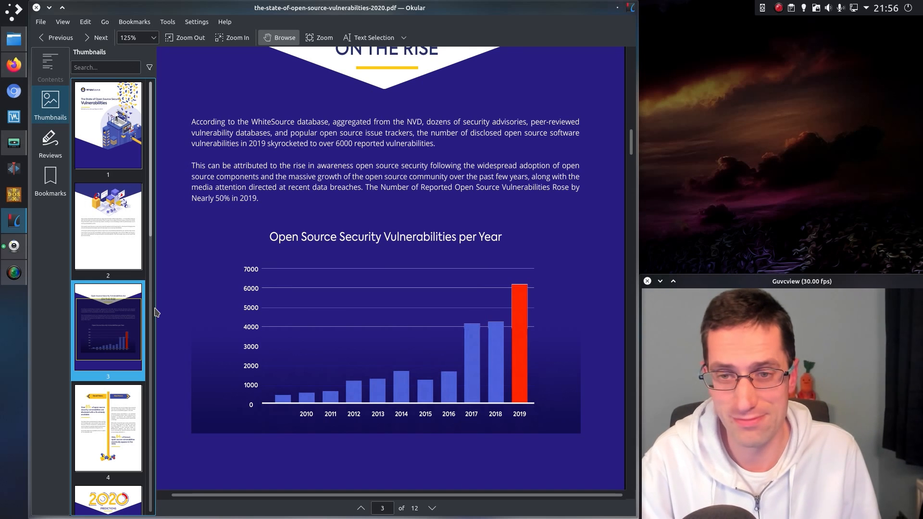
- Return to the page 2 introduction and read down to the Good News / Bad News page on fixes and NVD coverage
left_click(52, 36)
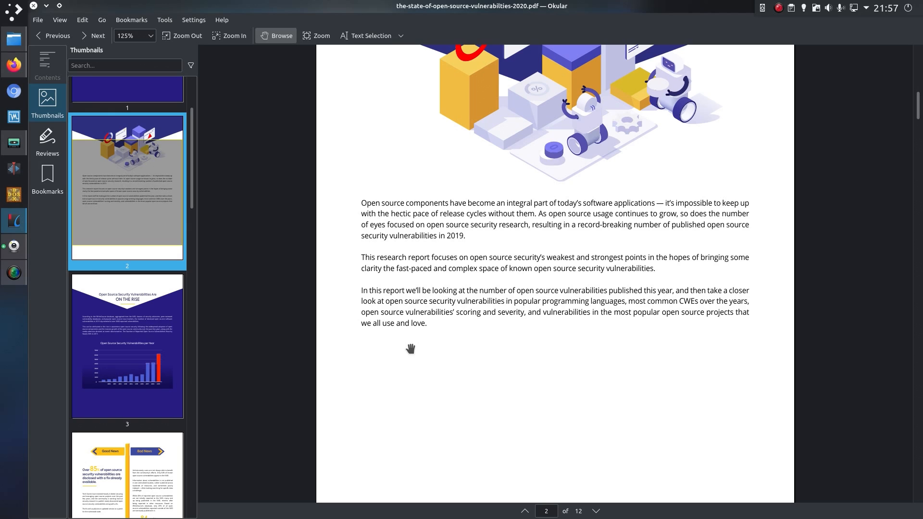
scroll("down", 3)
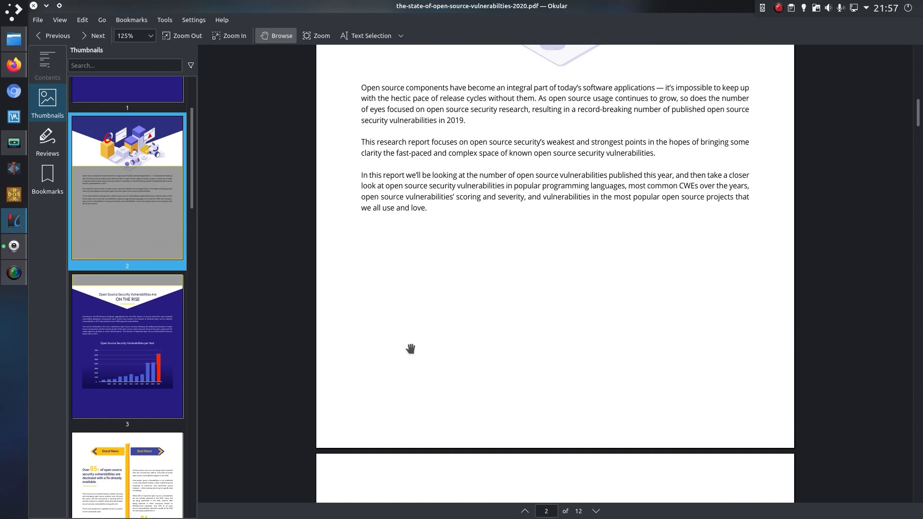
scroll("down", 3)
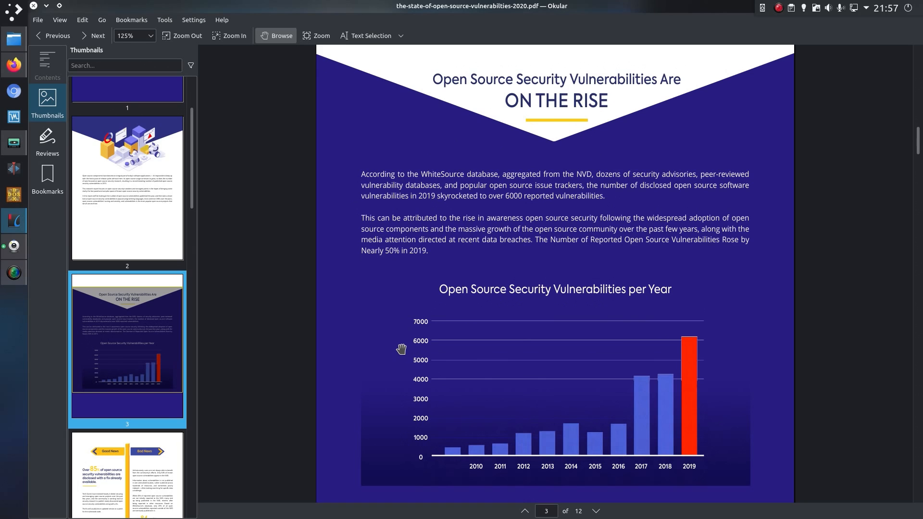
scroll("down", 3)
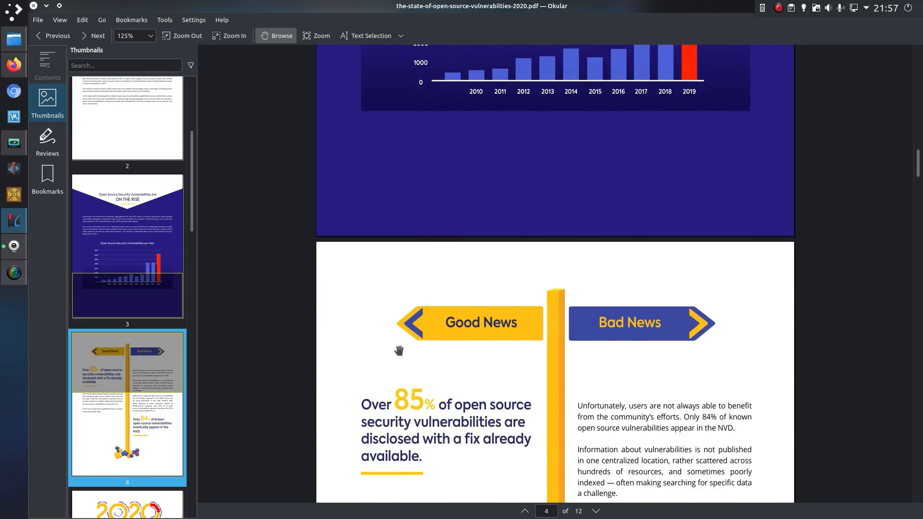
scroll("down", 3)
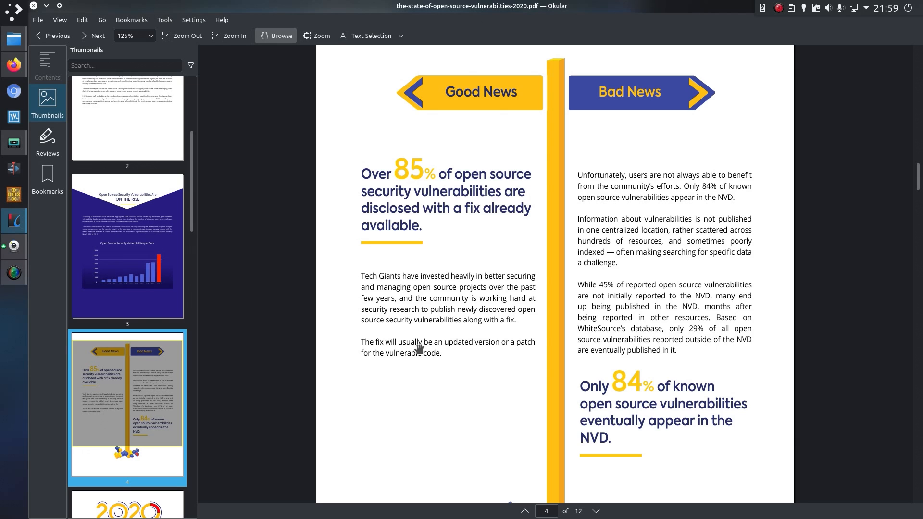
- Scroll past the 2020 Predictions page to the programming languages vulnerability chart on page 6
scroll("down", 3)
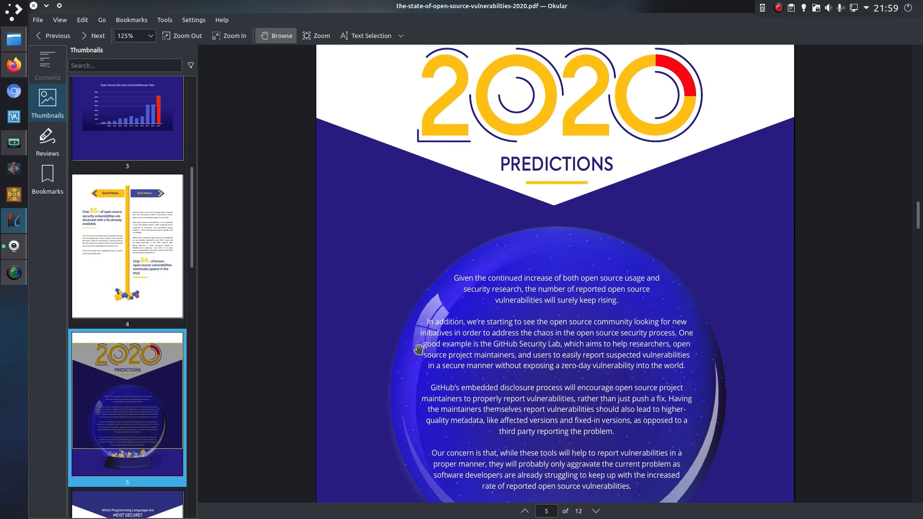
scroll("down", 3)
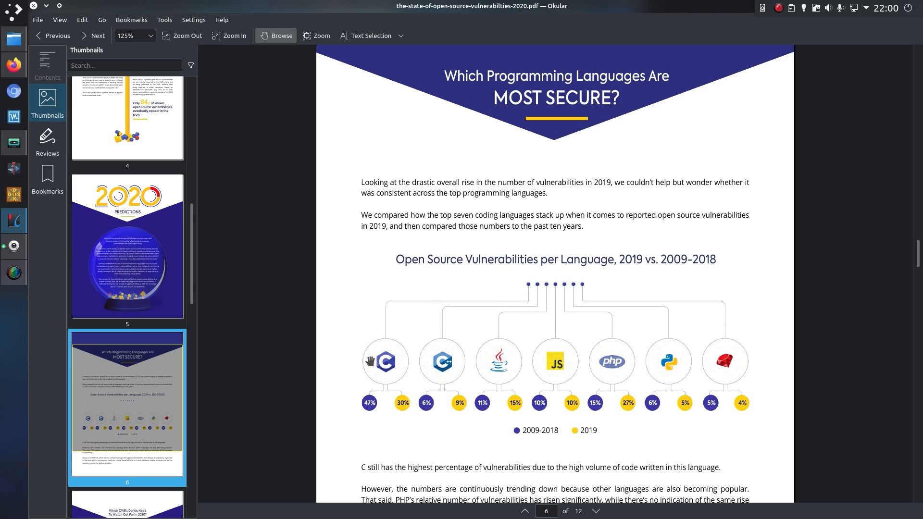
- Read through the languages page and continue to page 9 on the most common CWEs per year, 2014–2019
scroll("down", 3)
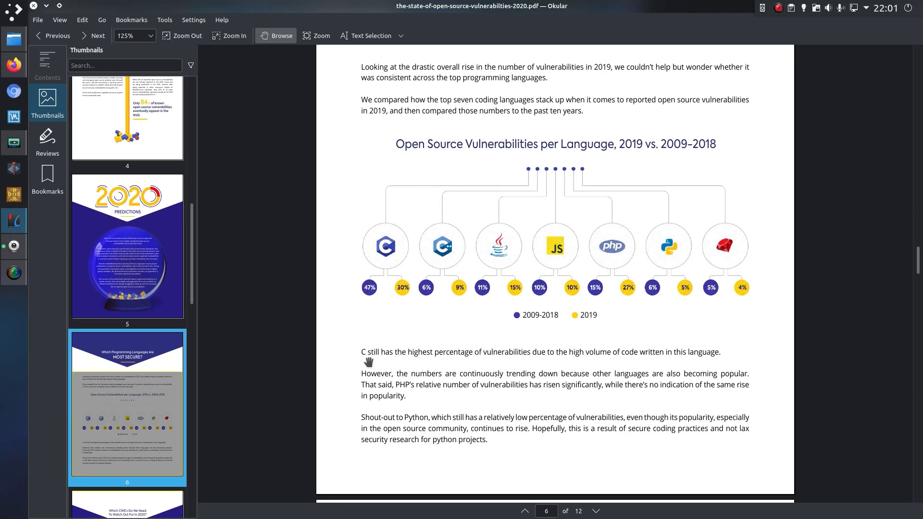
scroll("down", 3)
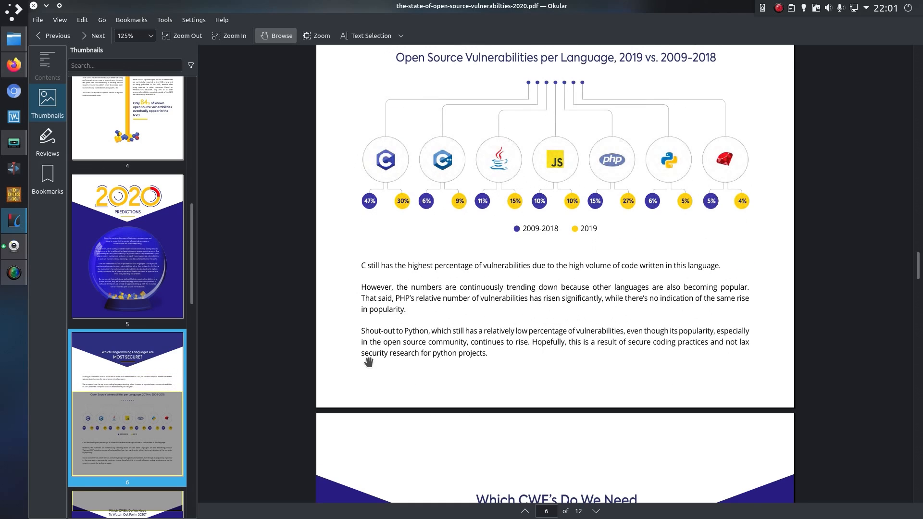
scroll("down", 3)
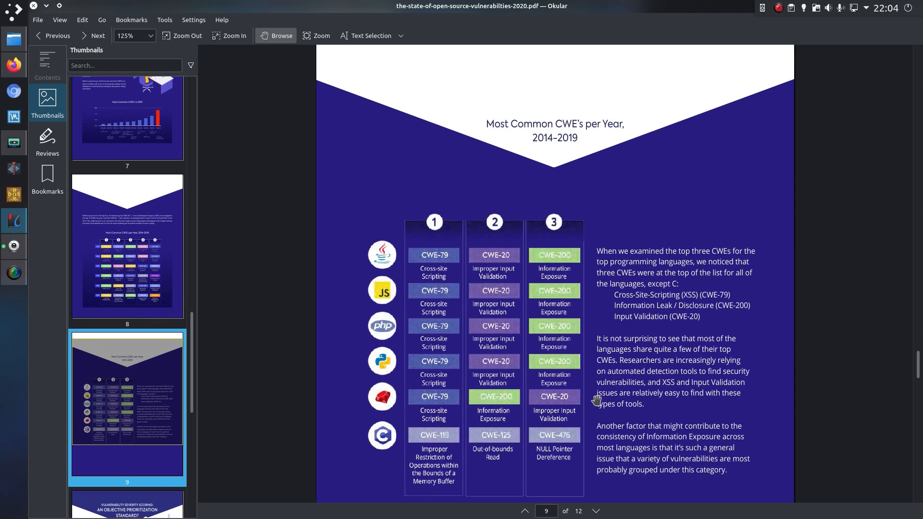
- Go to page 10 on vulnerability severity scoring with the CVSS v2/v3.0/v3.1 breakdown
left_click(92, 36)
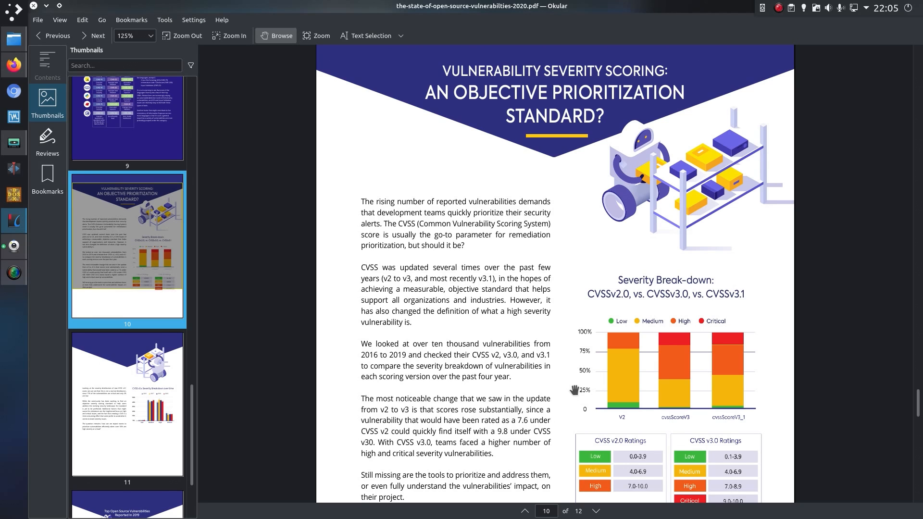
- Scroll on to page 11's CVSS v3.x severity breakdown over time chart for 2016–2019
scroll("down", 3)
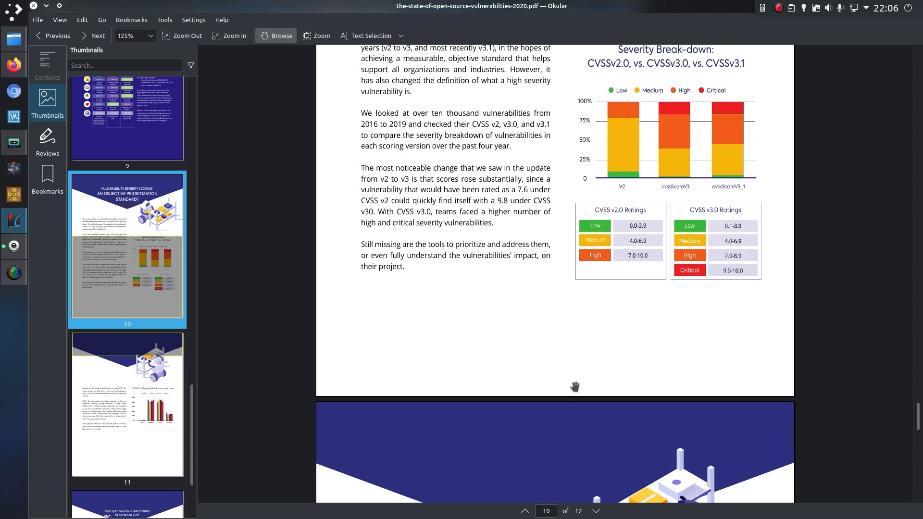
scroll("down", 3)
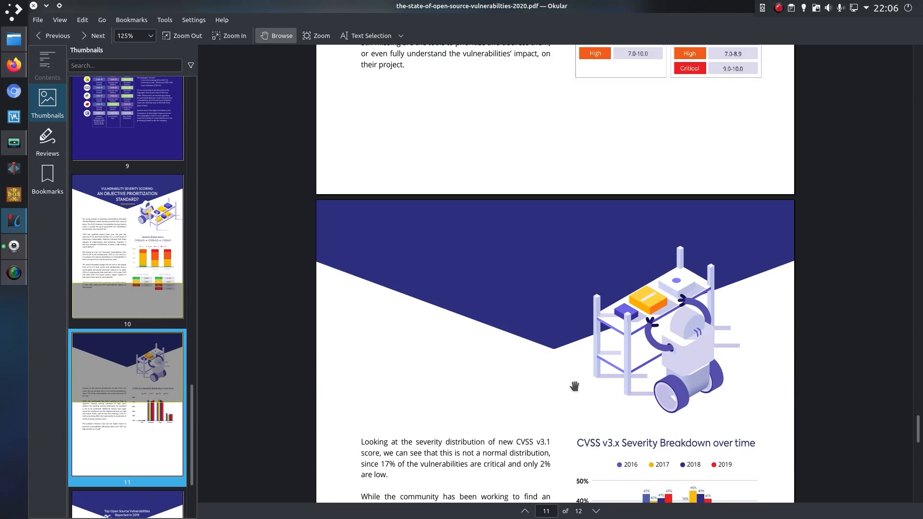
scroll("down", 3)
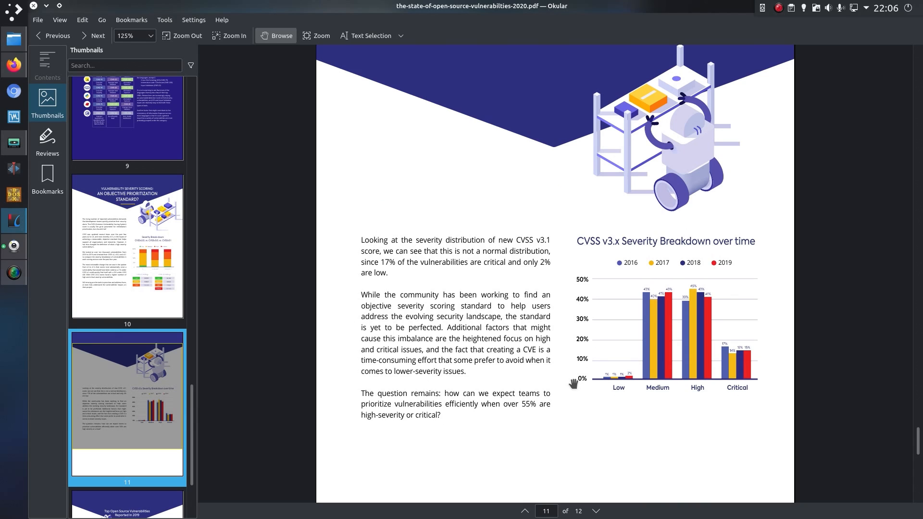
mouse_move(748, 384)
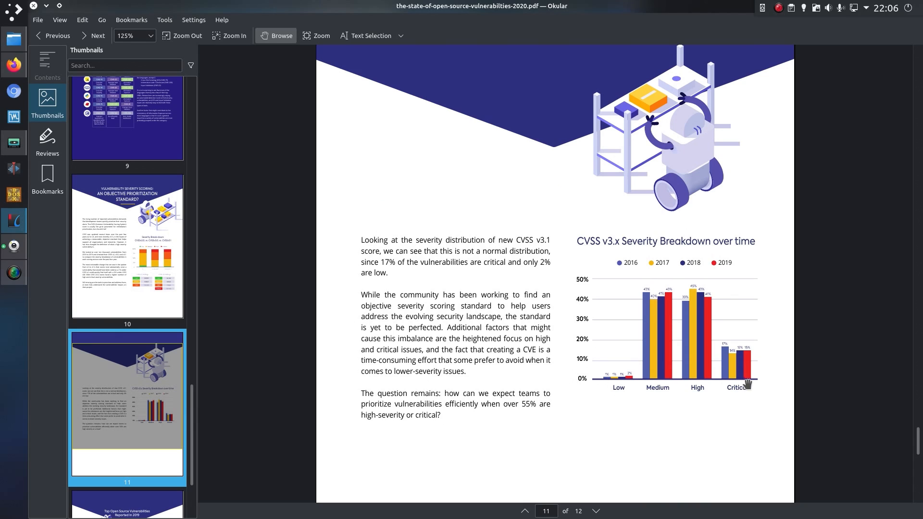
mouse_move(762, 384)
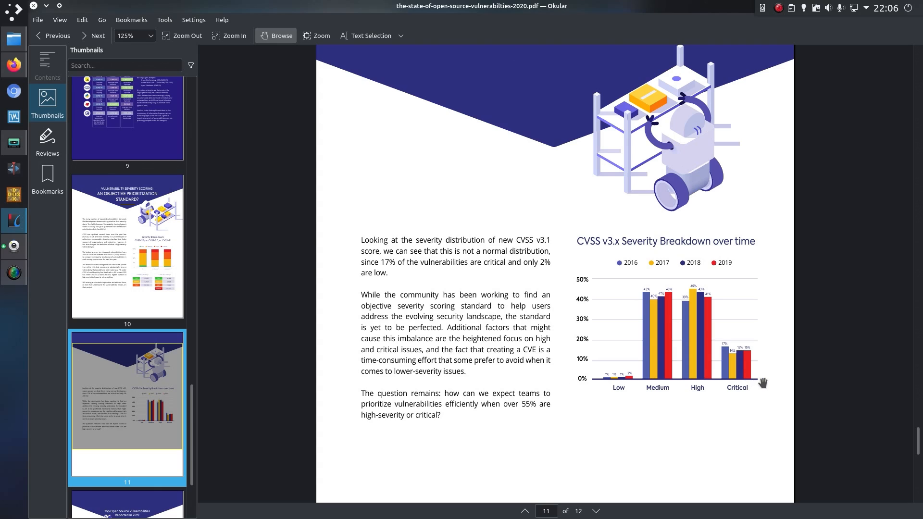
mouse_move(757, 378)
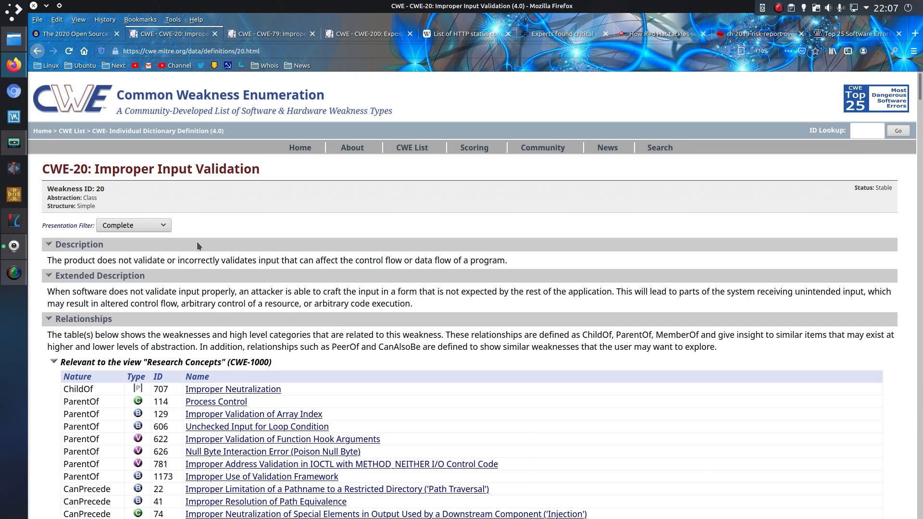
mouse_move(198, 253)
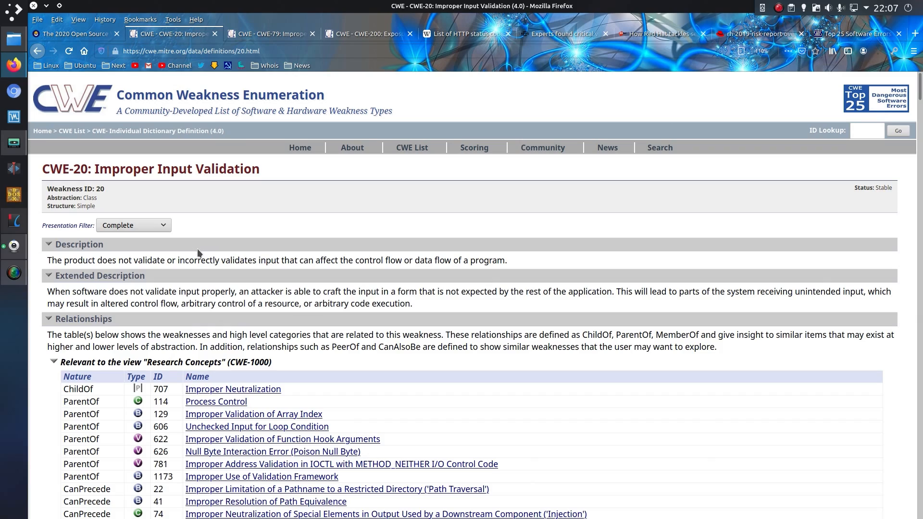
scroll("down", 3)
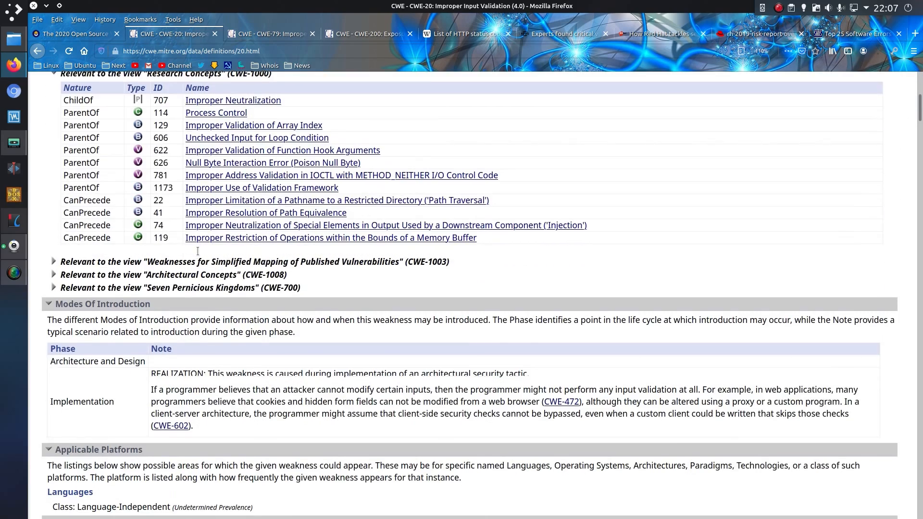
scroll("down", 3)
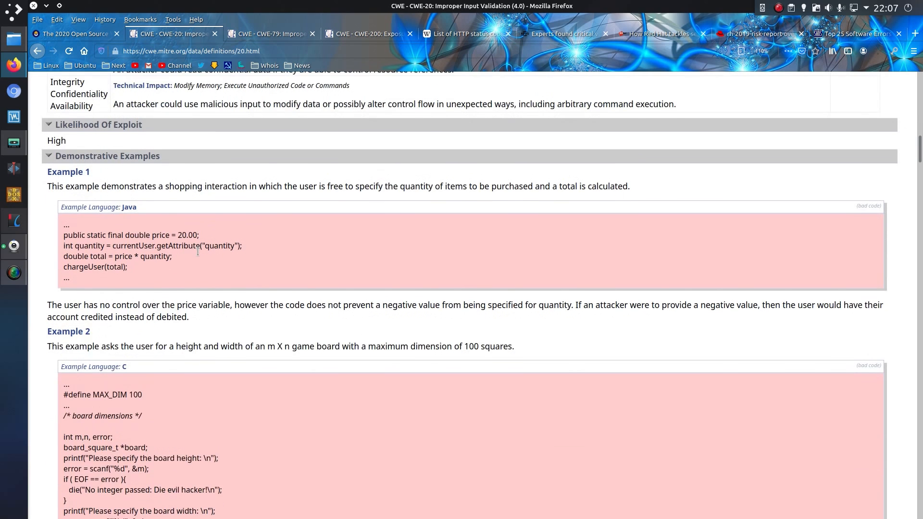
scroll("down", 3)
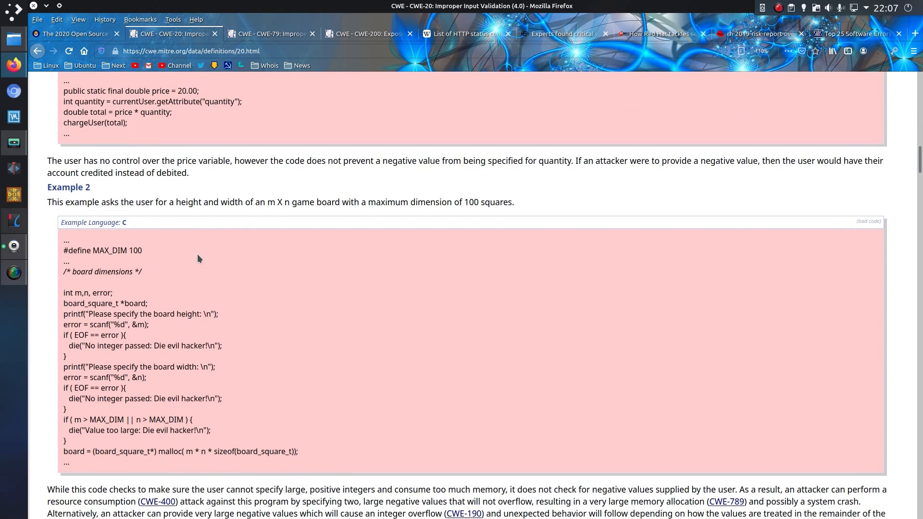
scroll("down", 3)
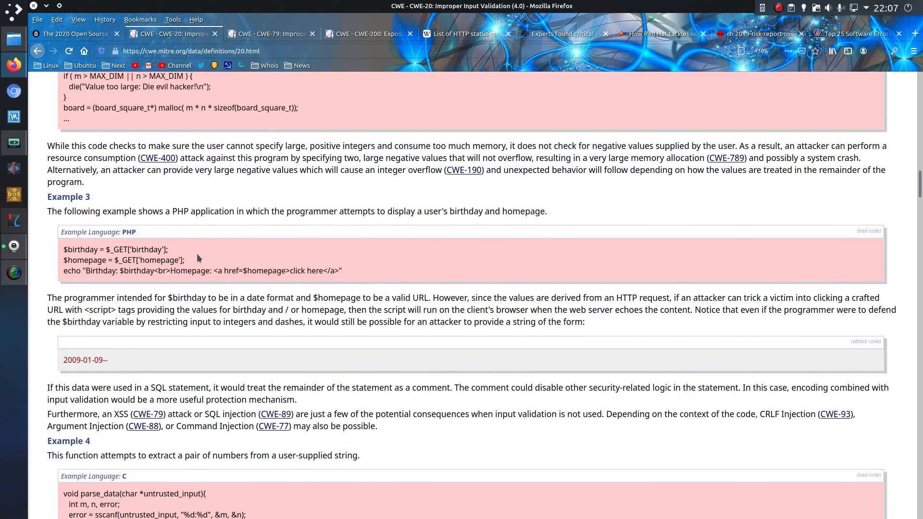
scroll("down", 3)
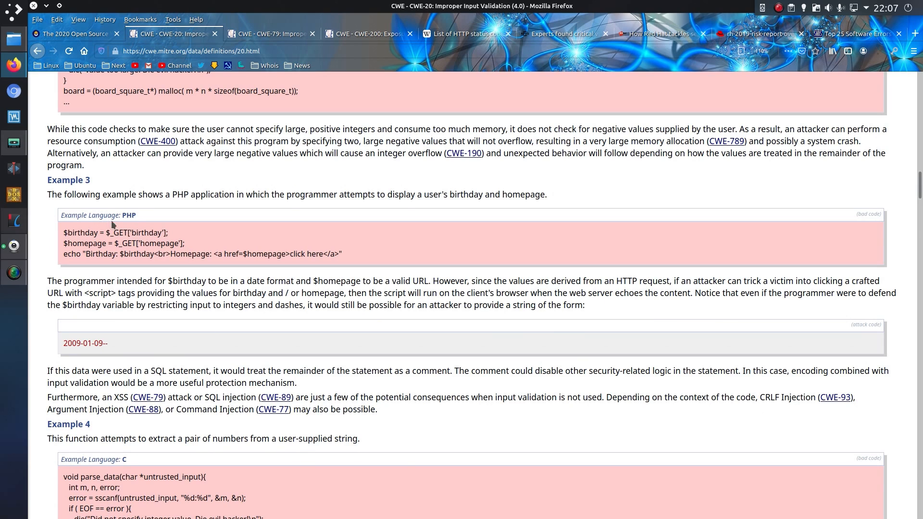
mouse_move(106, 229)
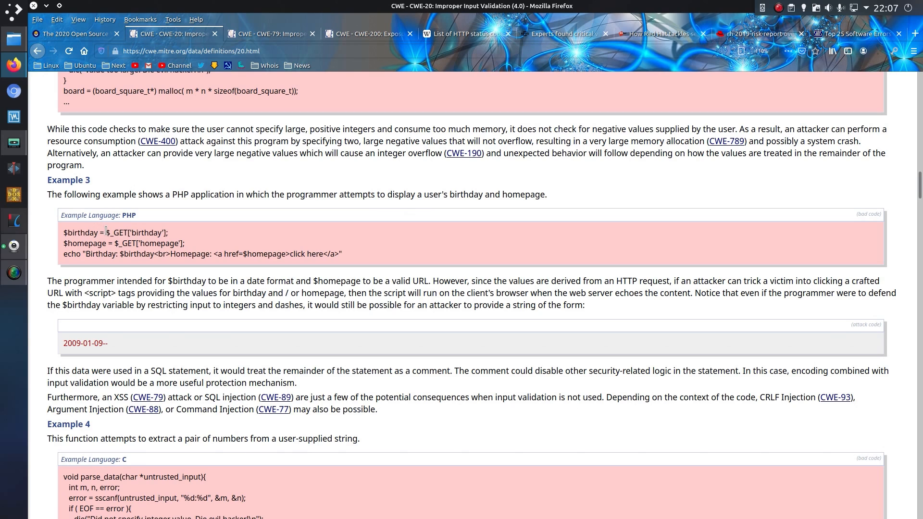
double_click(136, 233)
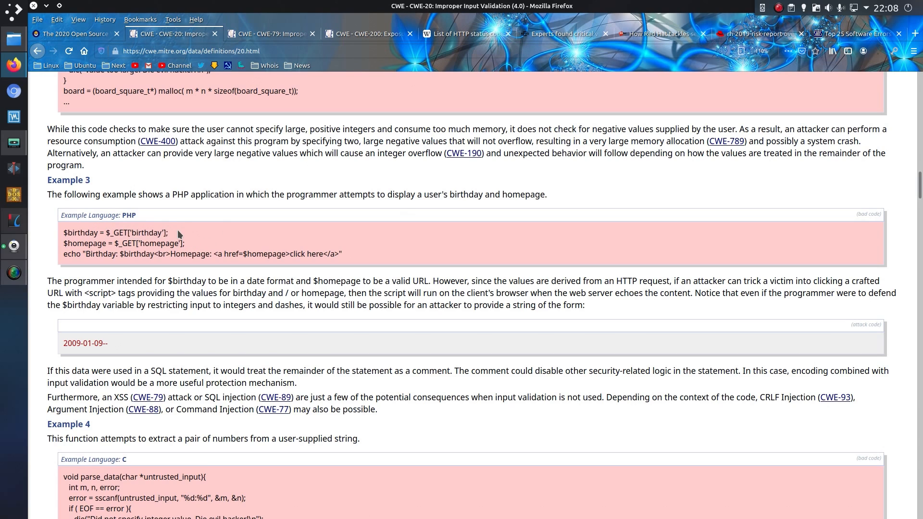
mouse_move(151, 251)
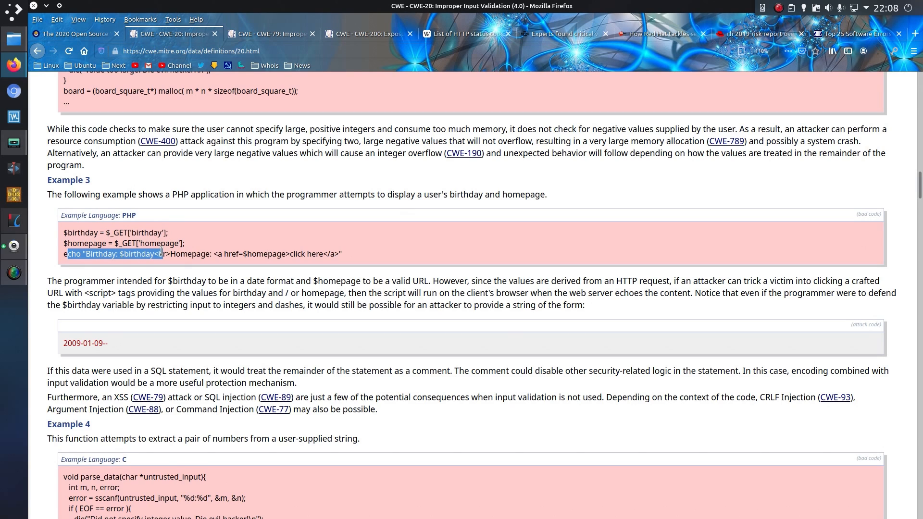
left_click(114, 254)
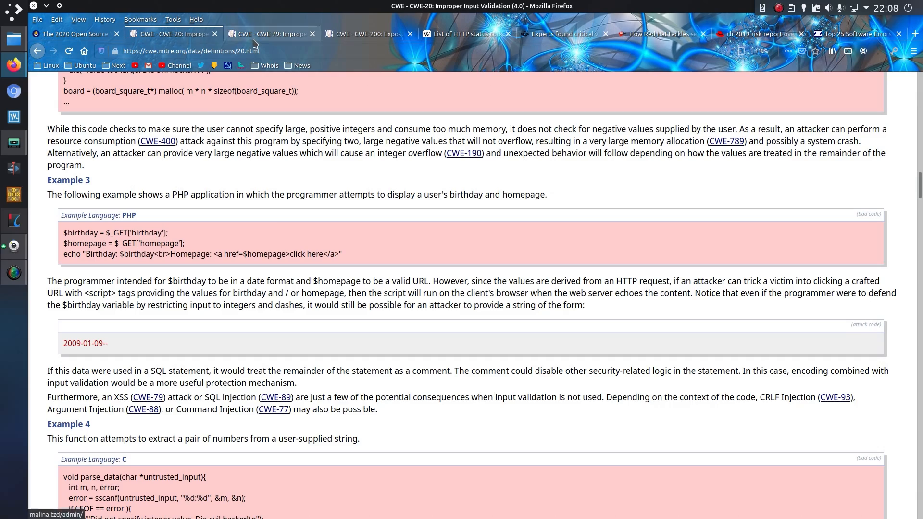
- Switch to the CWE-79 Cross-site Scripting entry and read down to Example 1's reflected and obfuscated XSS URLs
left_click(270, 34)
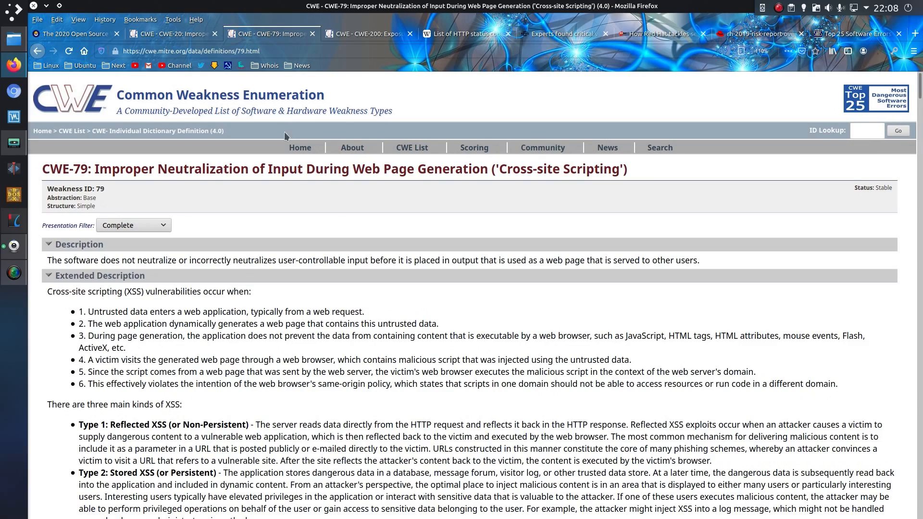
scroll("down", 3)
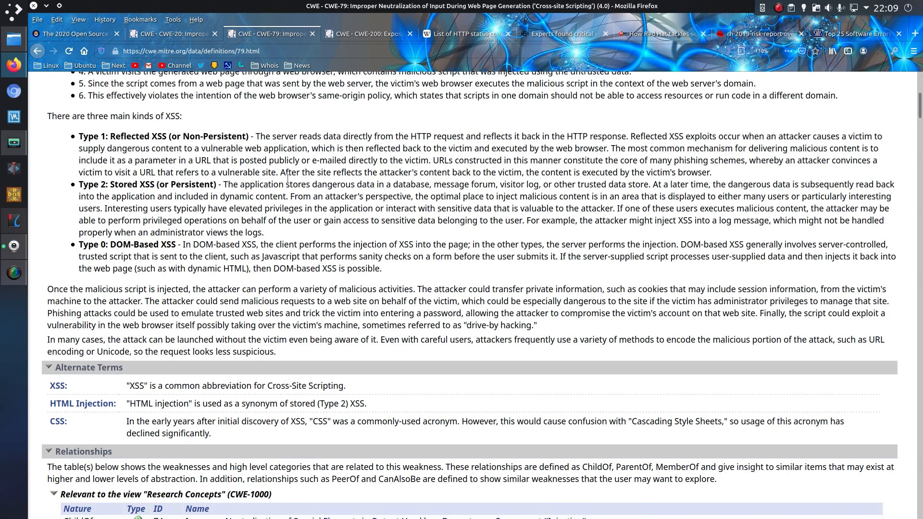
scroll("down", 3)
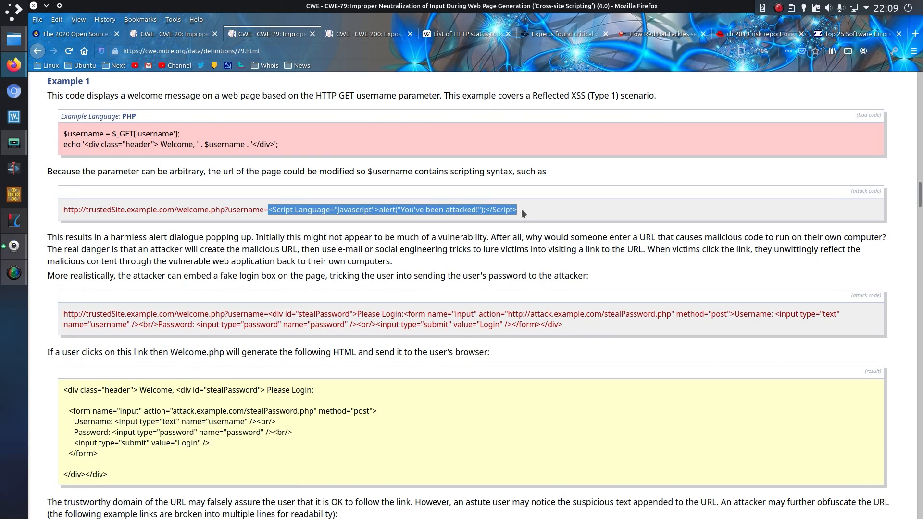
mouse_move(525, 244)
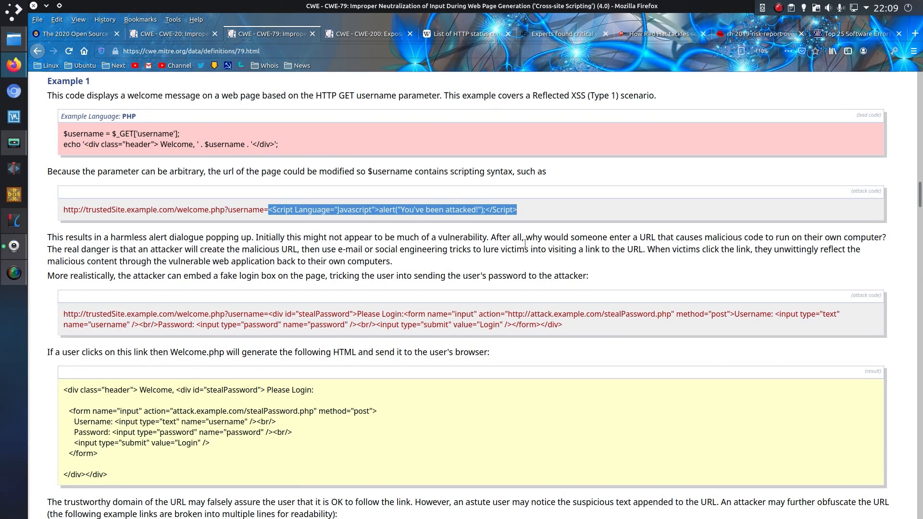
scroll("down", 3)
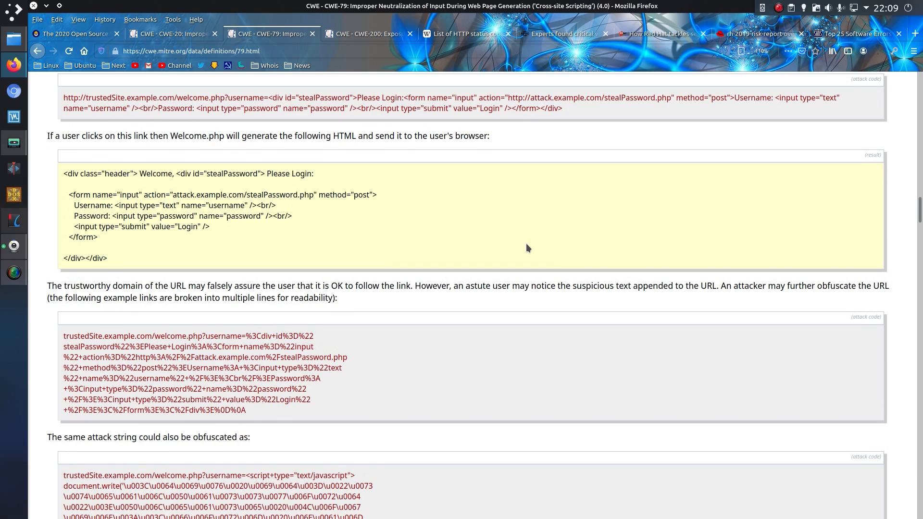
mouse_move(471, 222)
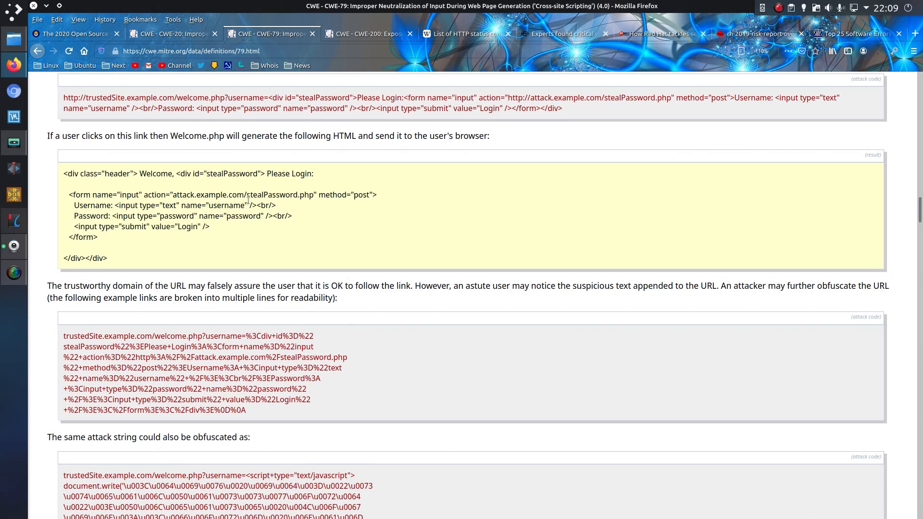
- Switch to the CWE-200 sensitive information exposure entry and reach Example 1's Perl login-check code
left_click(365, 34)
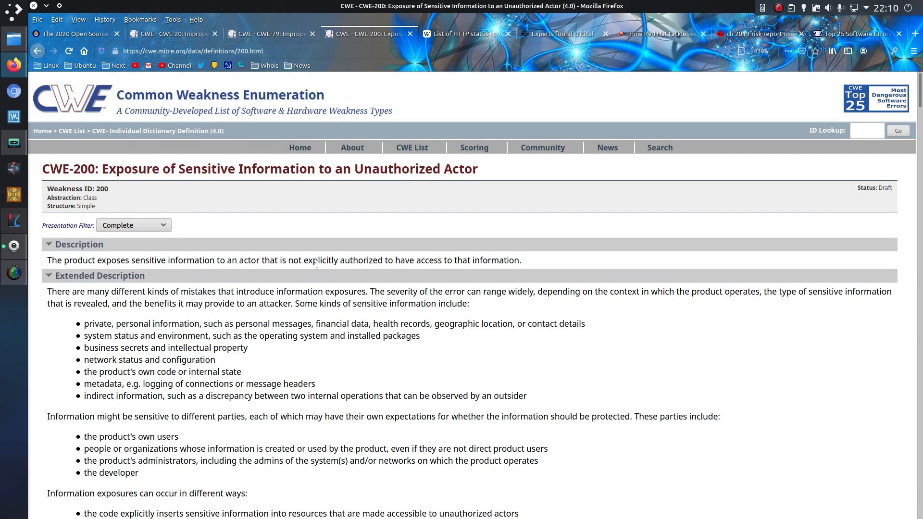
scroll("down", 3)
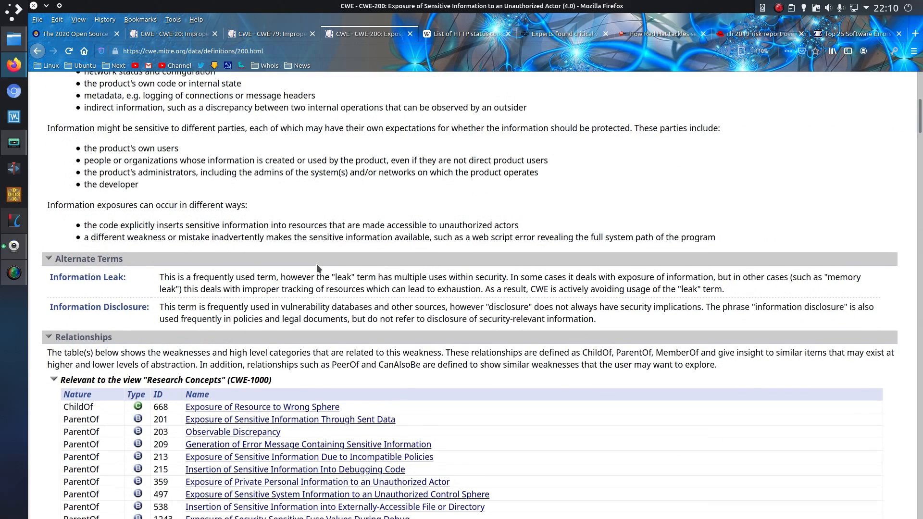
scroll("down", 3)
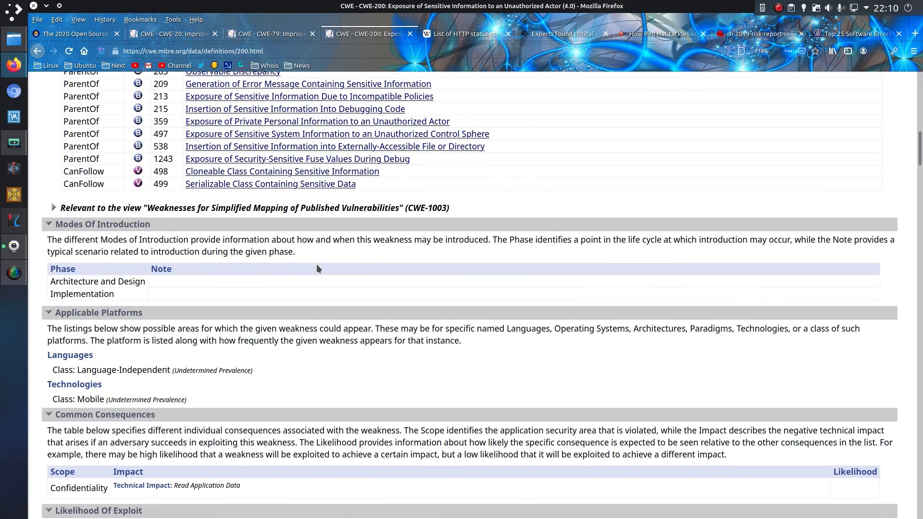
scroll("down", 3)
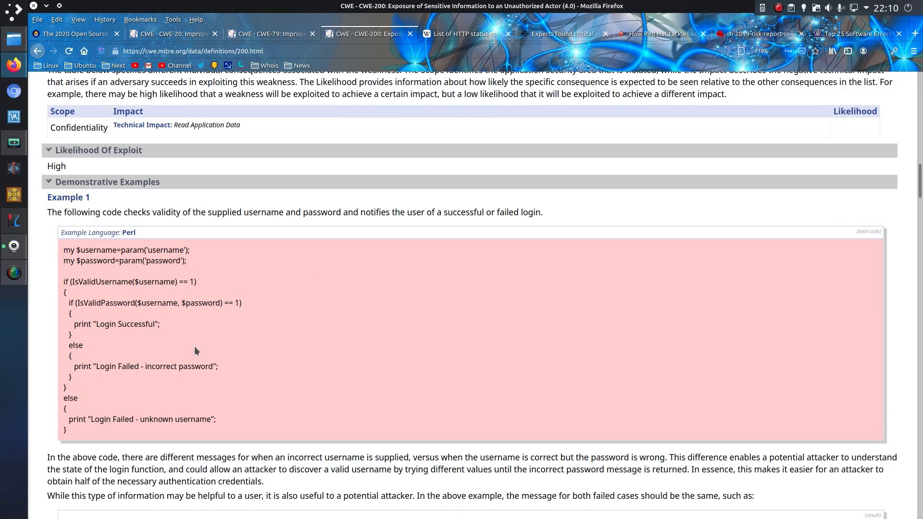
mouse_move(164, 399)
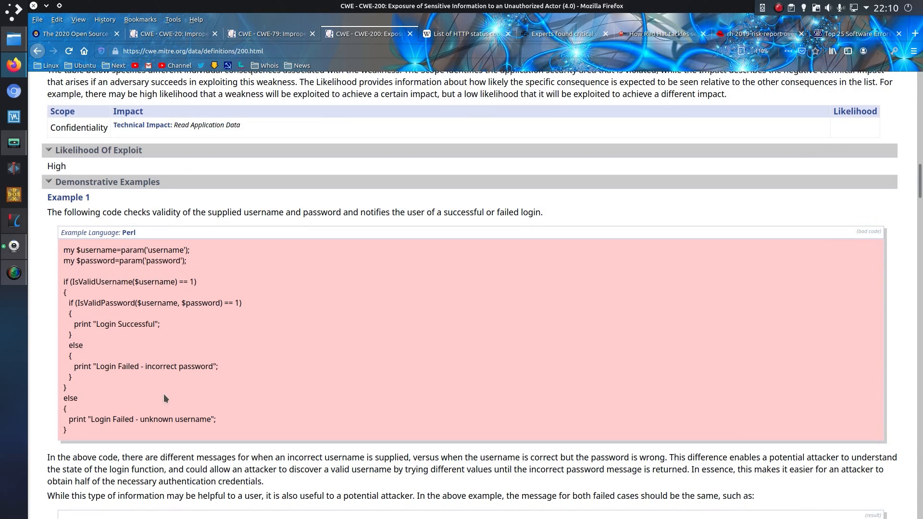
mouse_move(161, 422)
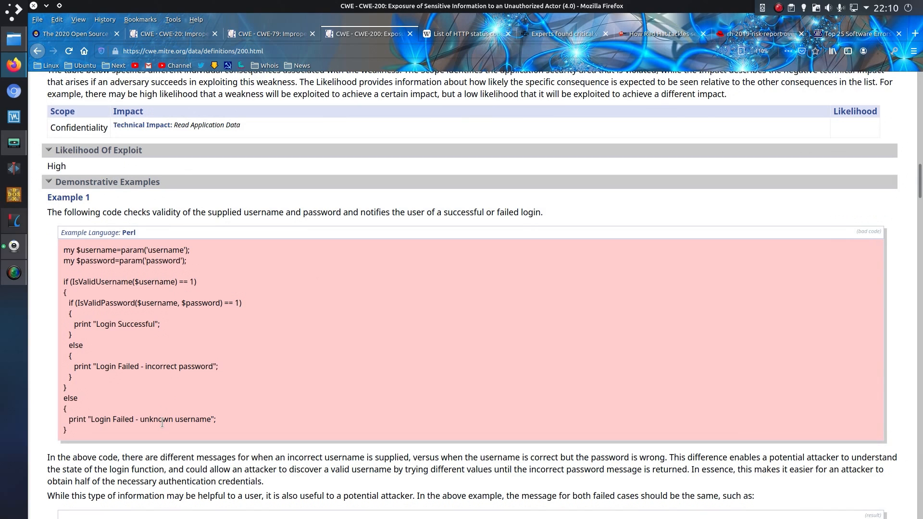
mouse_move(172, 365)
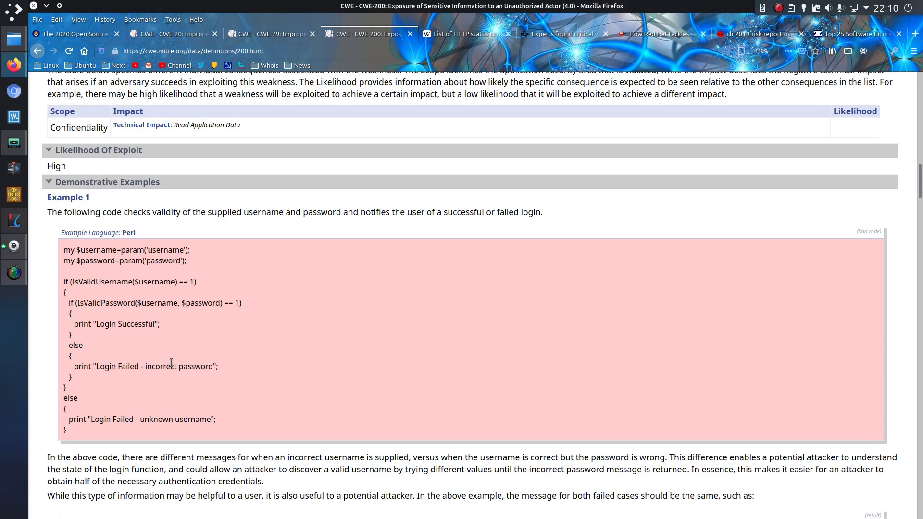
mouse_move(239, 300)
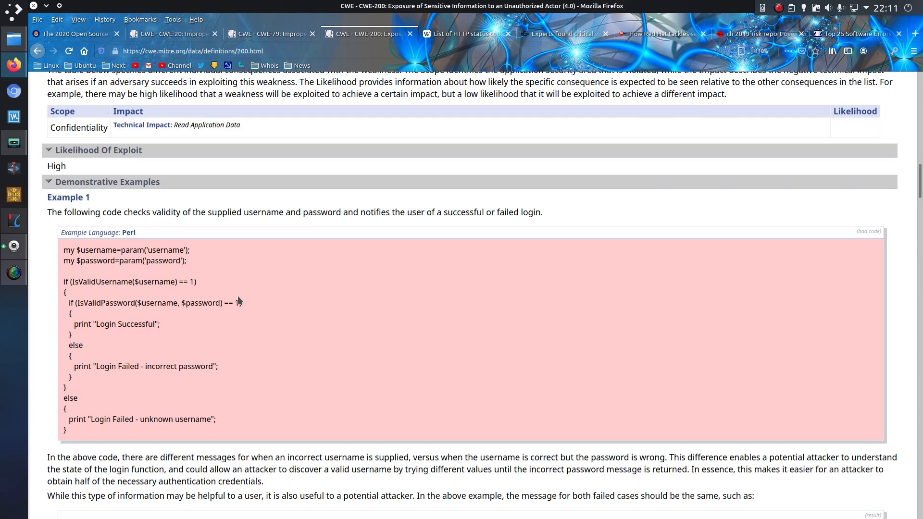
- Switch to Wikipedia's list of HTTP status codes at the 4xx client errors section
left_click(466, 34)
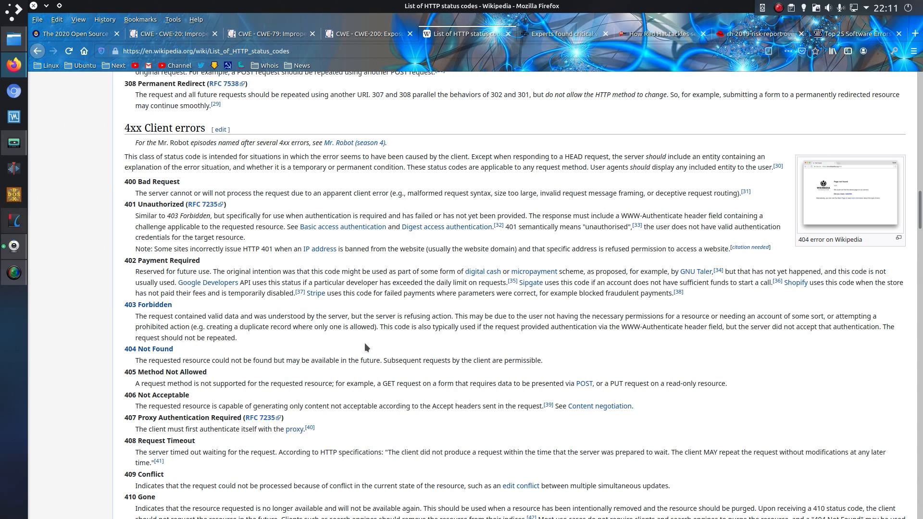
- Switch to the securitynewspaper article on critical Wireshark vulnerabilities and its input validation flaws
left_click(562, 34)
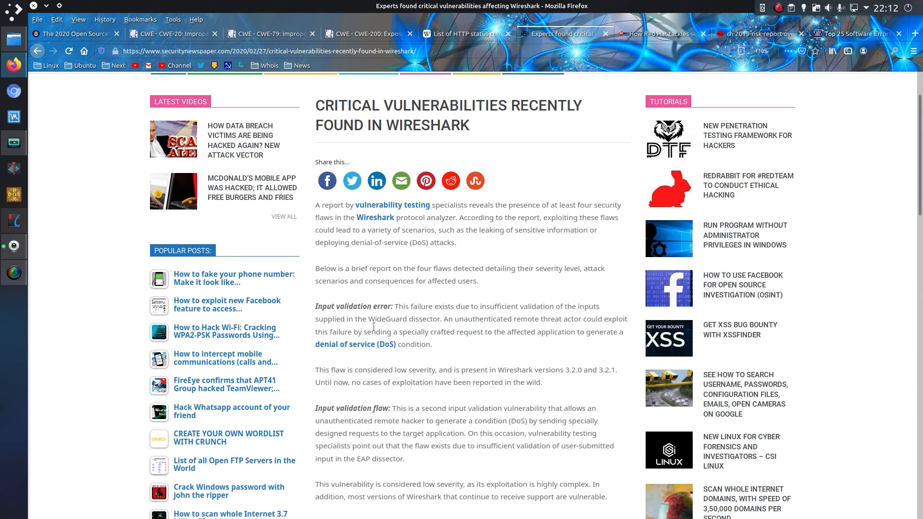
mouse_move(436, 291)
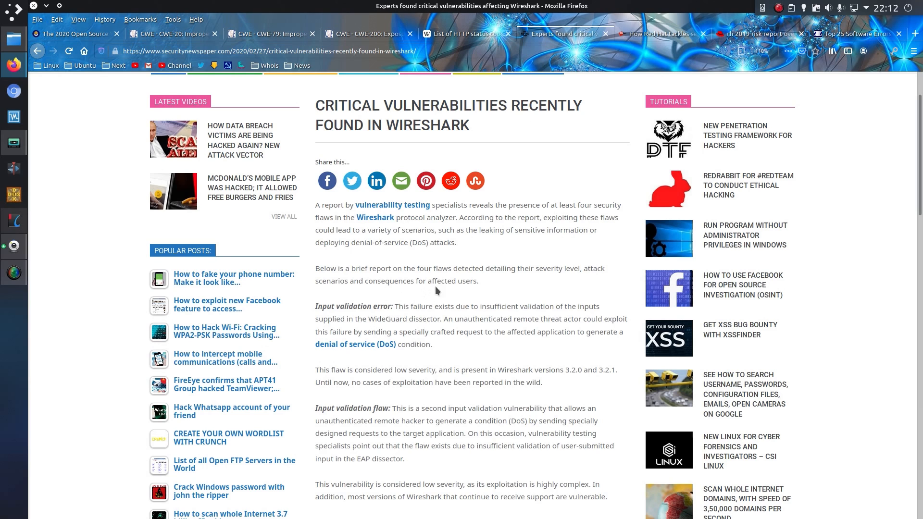